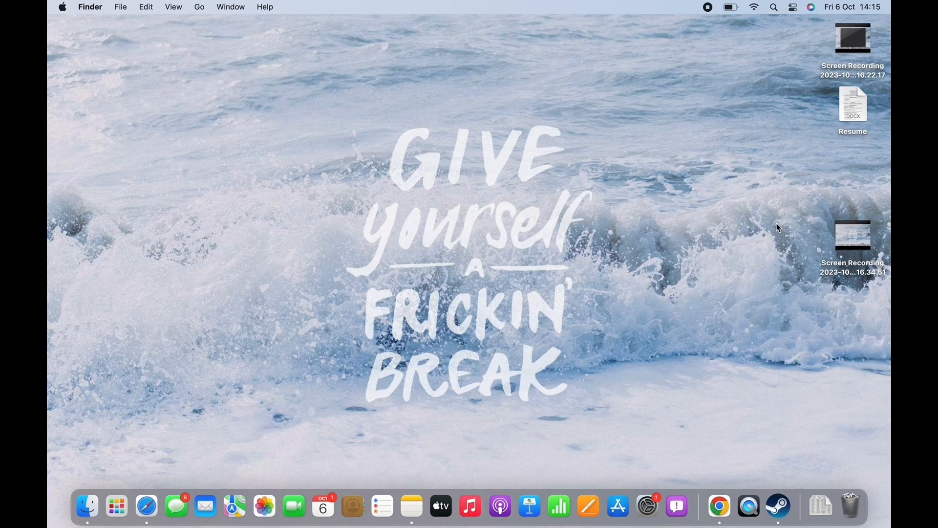
mouse_move(778, 227)
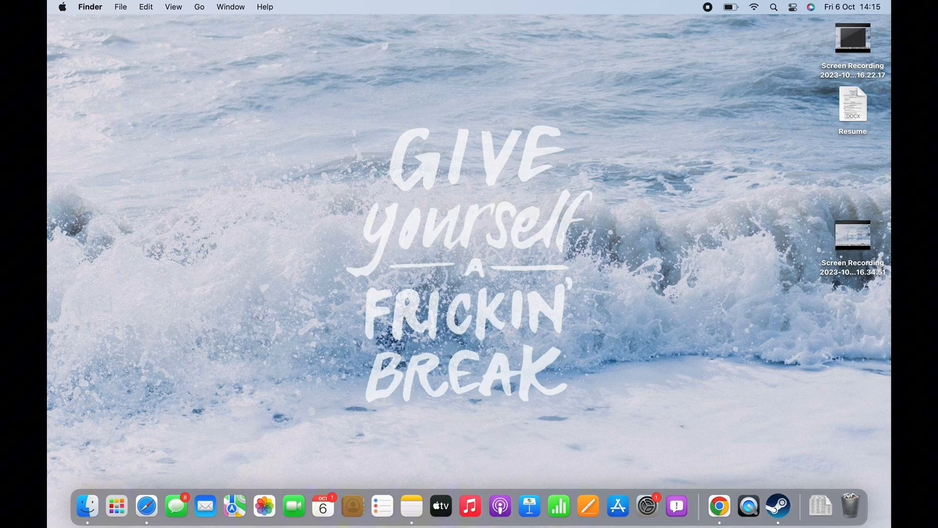
mouse_move(776, 227)
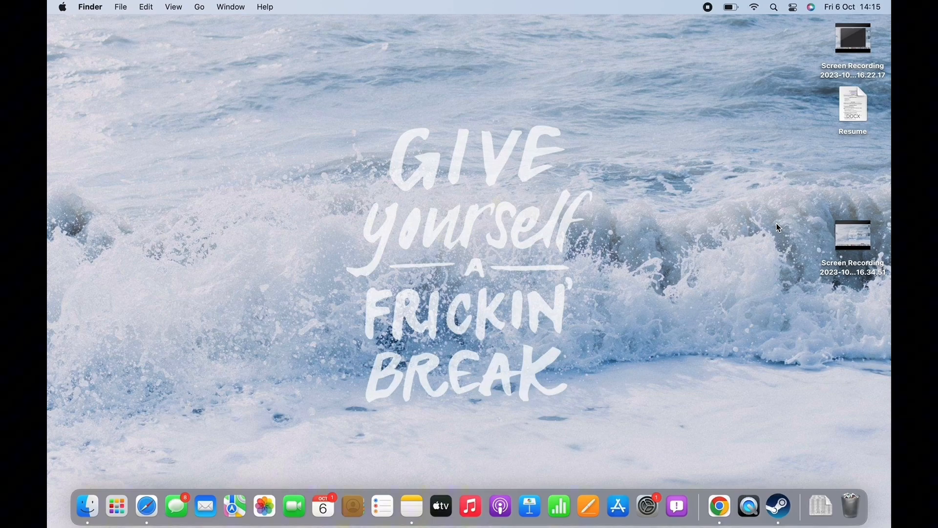
Launch Steam from the Dock so the Store home page appears
click(777, 505)
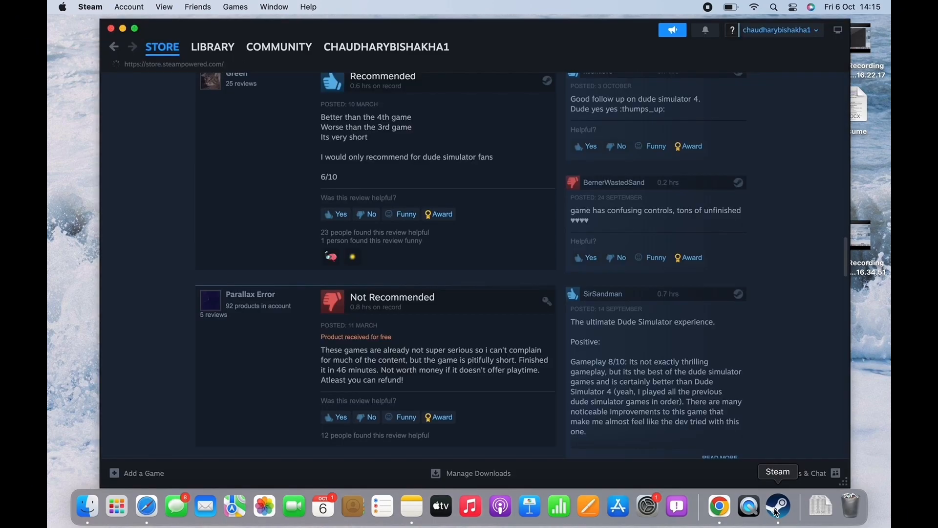
click(162, 47)
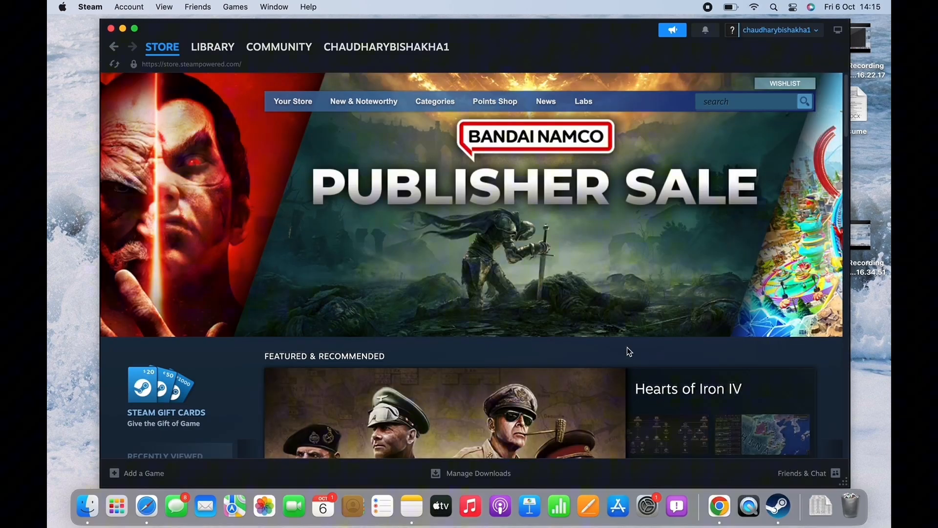
Go to Help > Steam Support > Purchases and scroll the purchase history
click(308, 6)
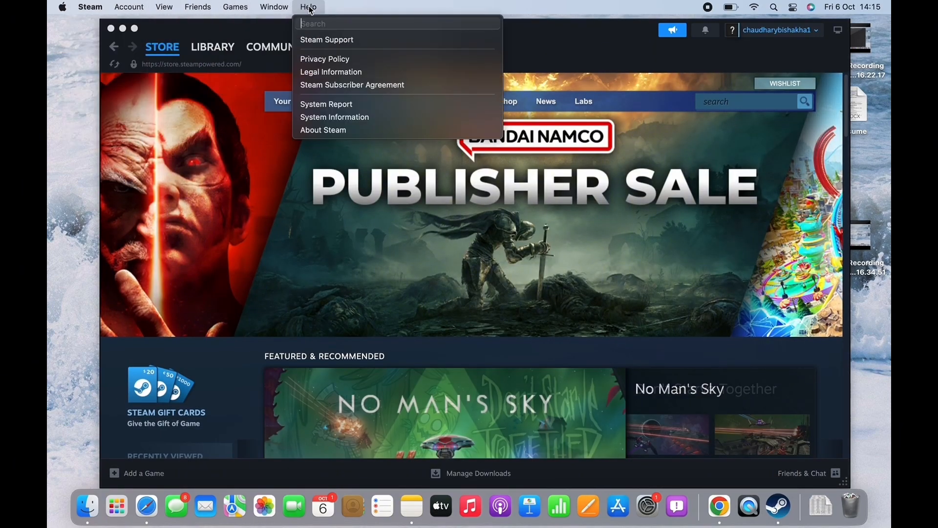
mouse_move(327, 40)
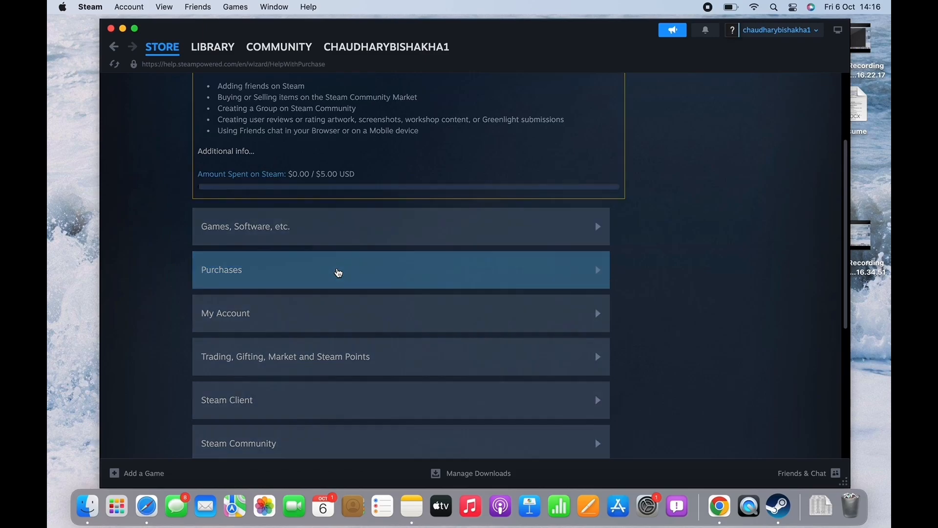
click(338, 269)
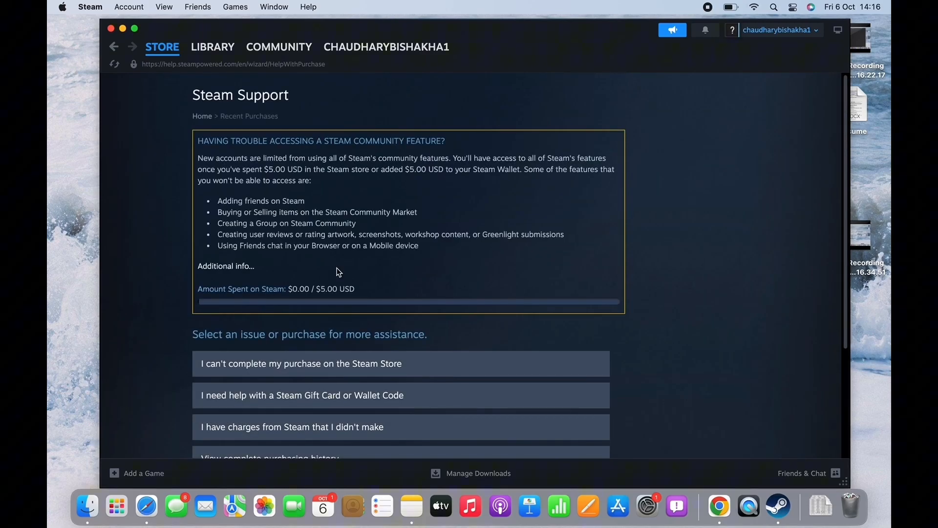
scroll(down, 3)
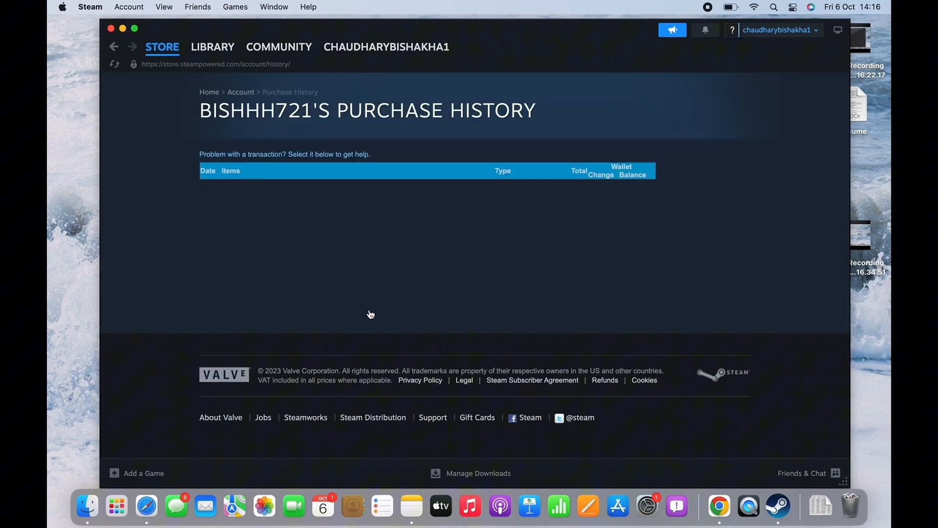
mouse_move(378, 235)
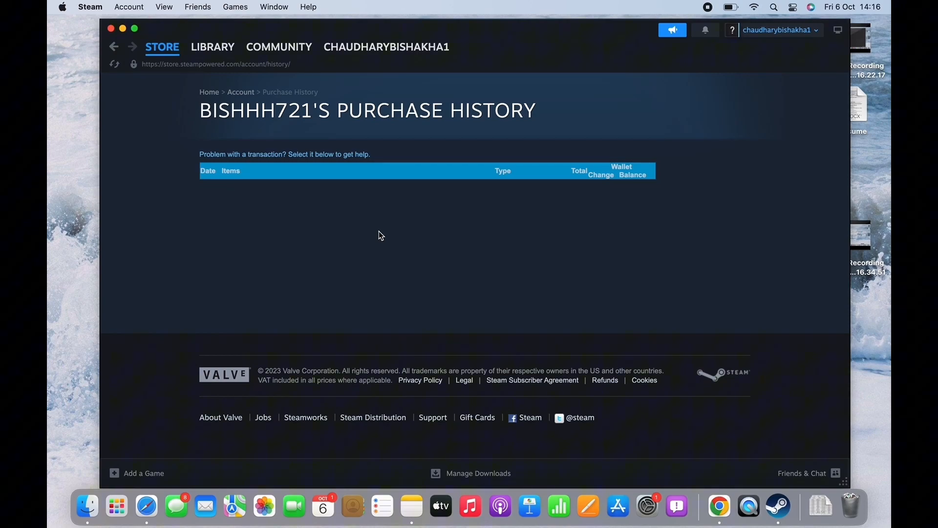
mouse_move(351, 232)
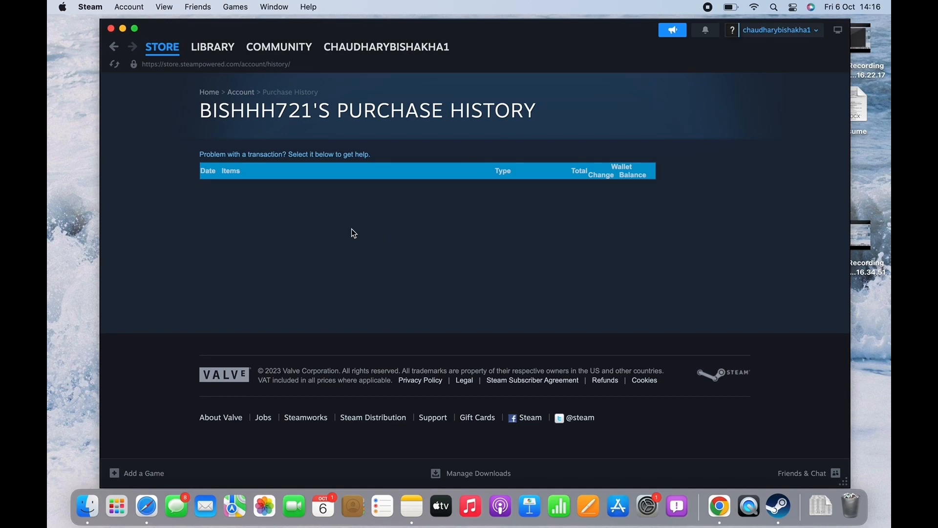
mouse_move(381, 238)
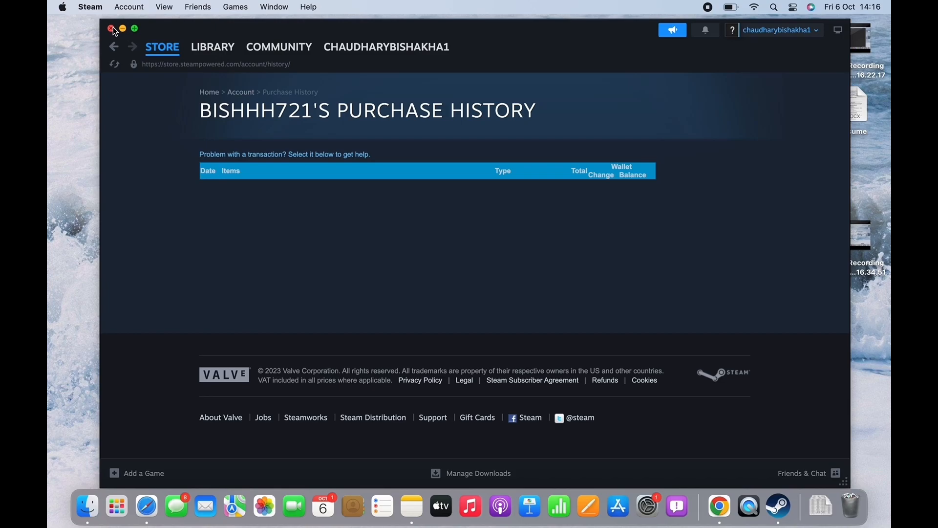
Close the Steam window after reviewing the empty purchase history
click(110, 28)
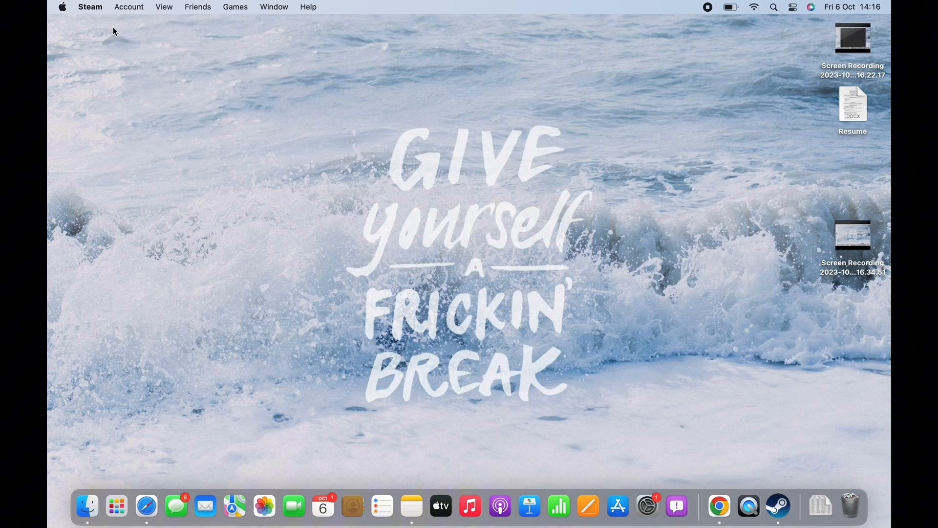